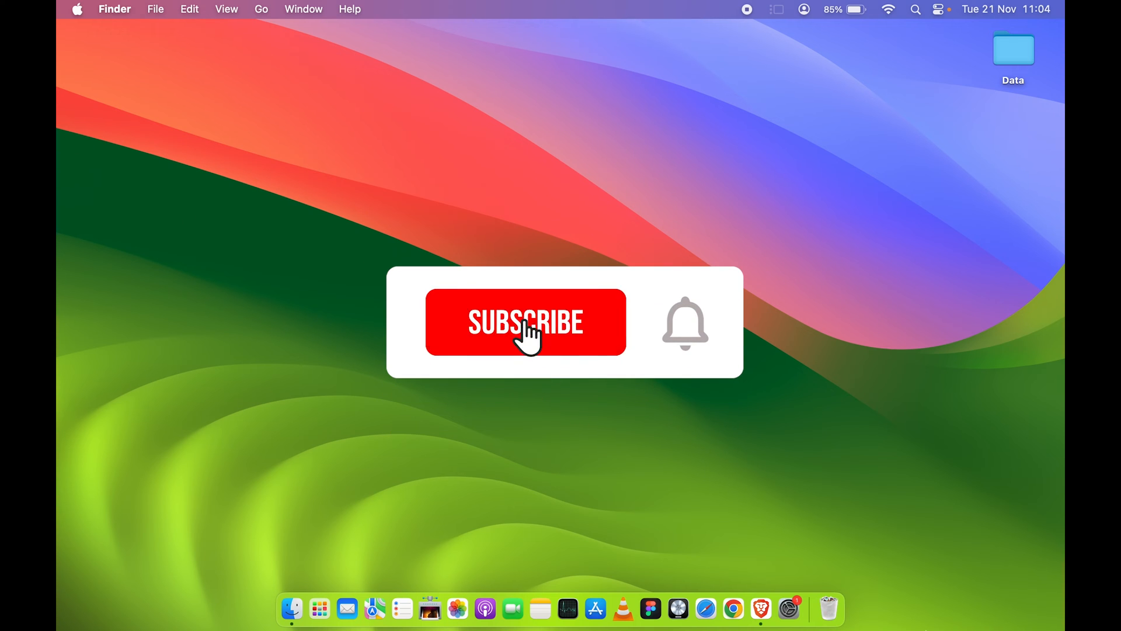
Bring up Launchpad from the Dock to show the grid of installed apps
{"action": "left_click", "coordinate": [525, 322]}
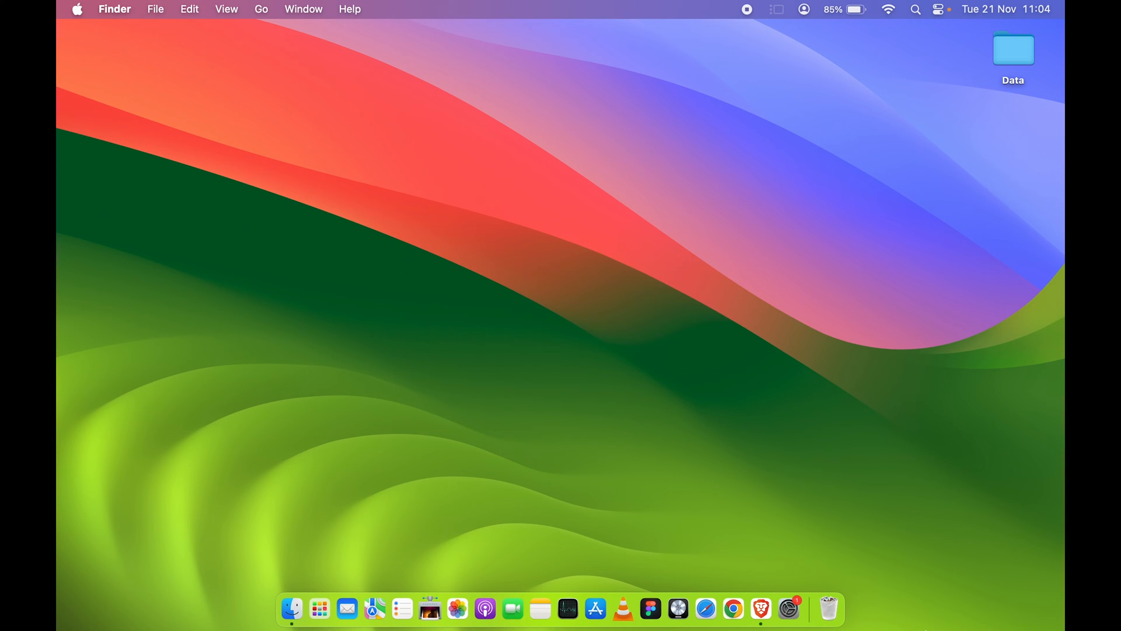
{"action": "mouse_move", "coordinate": [827, 609]}
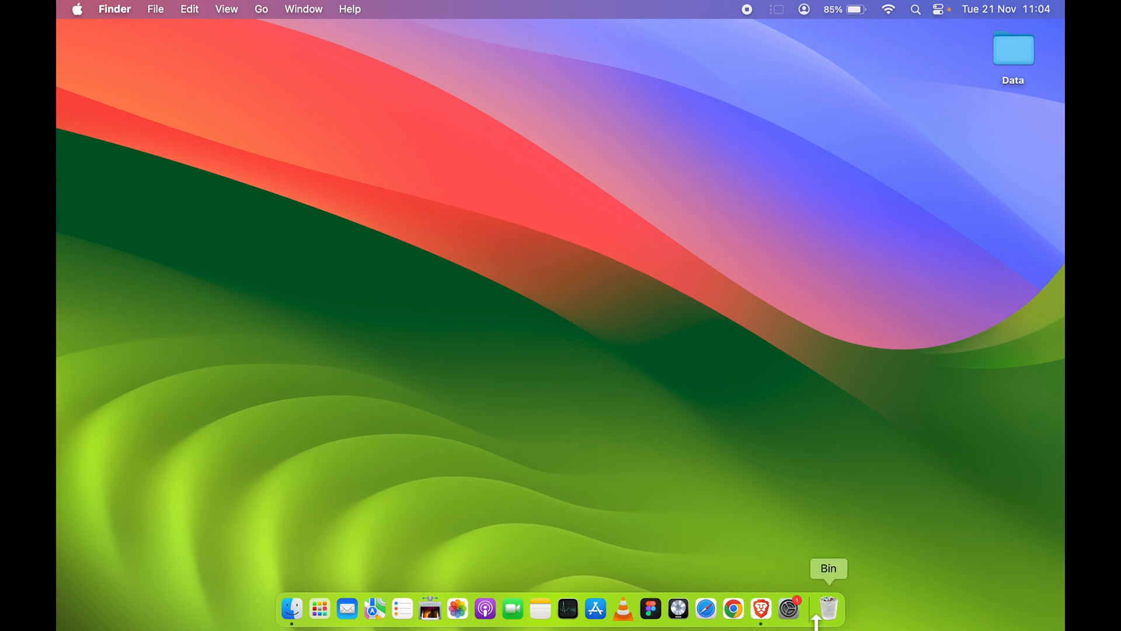
{"action": "mouse_move", "coordinate": [319, 608]}
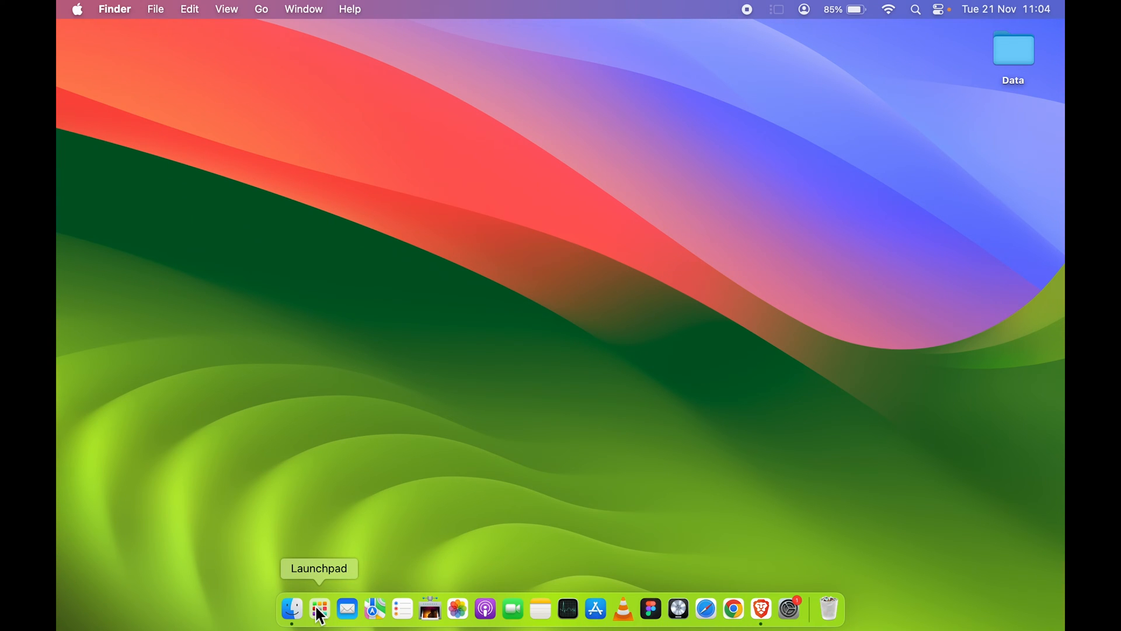
{"action": "left_click", "coordinate": [319, 609]}
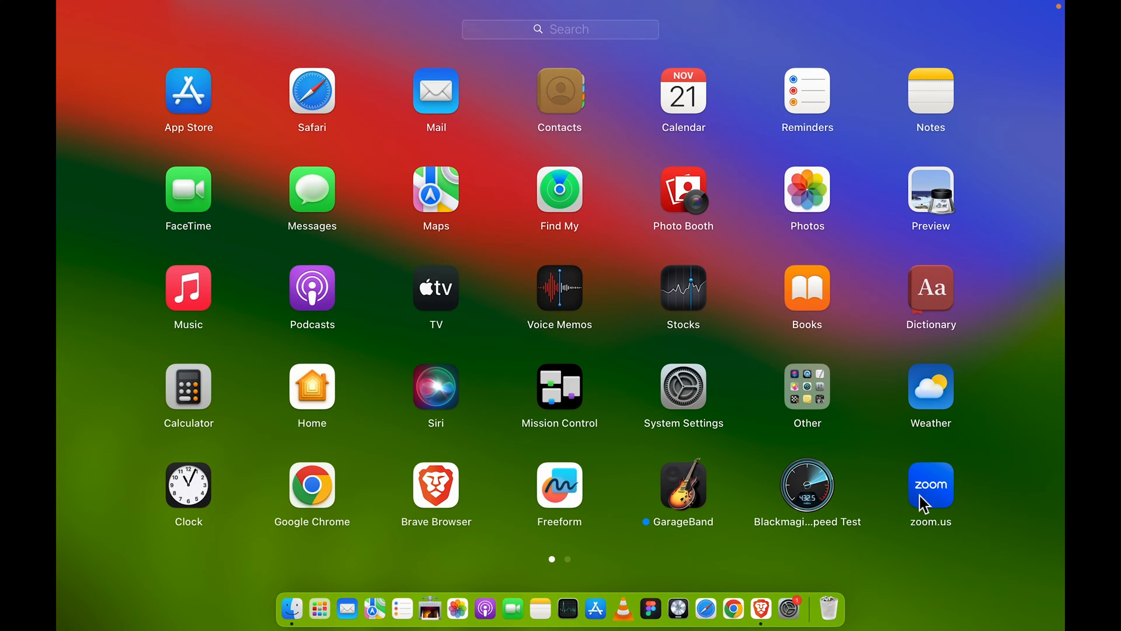
Launch zoom.us from Launchpad and start a New Meeting with camera video on
{"action": "left_click", "coordinate": [931, 483]}
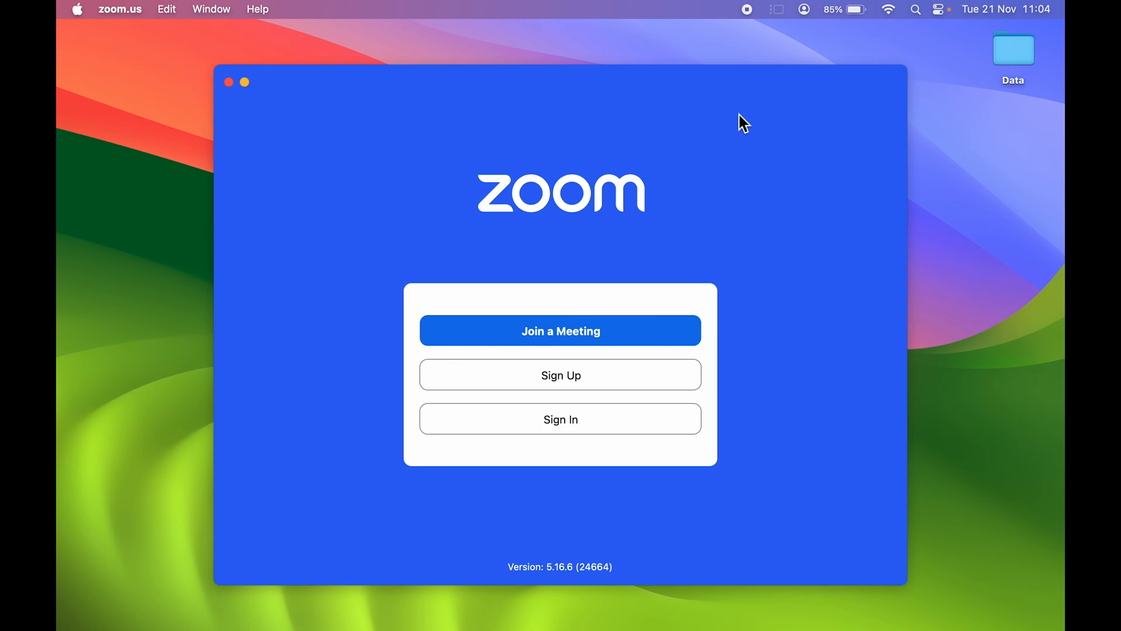
{"action": "left_click", "coordinate": [559, 419]}
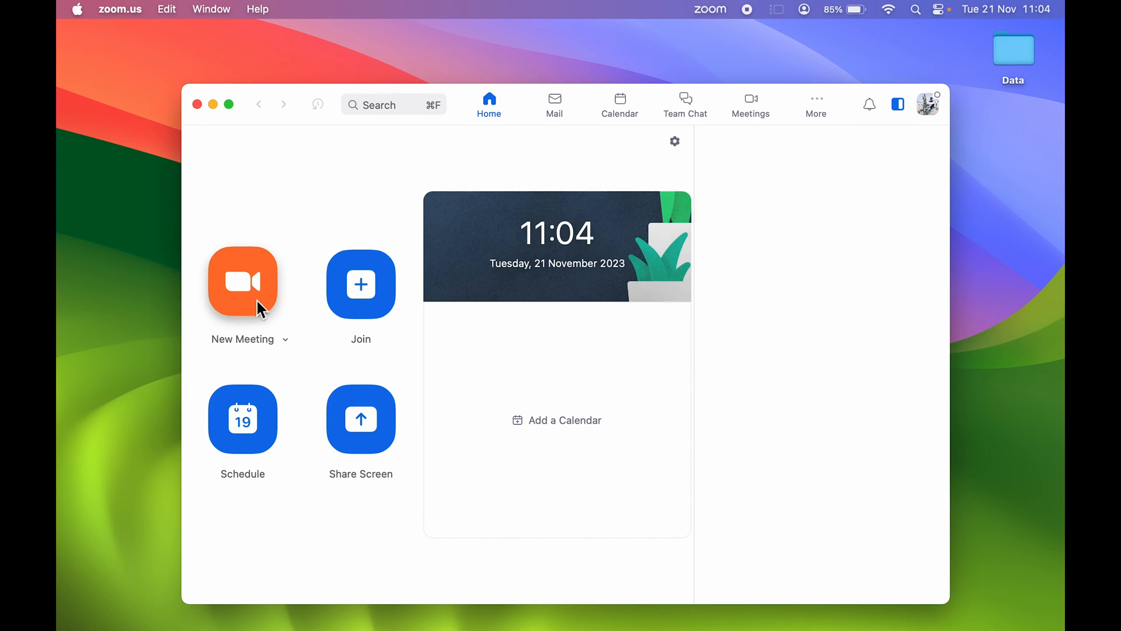
{"action": "left_click", "coordinate": [243, 282]}
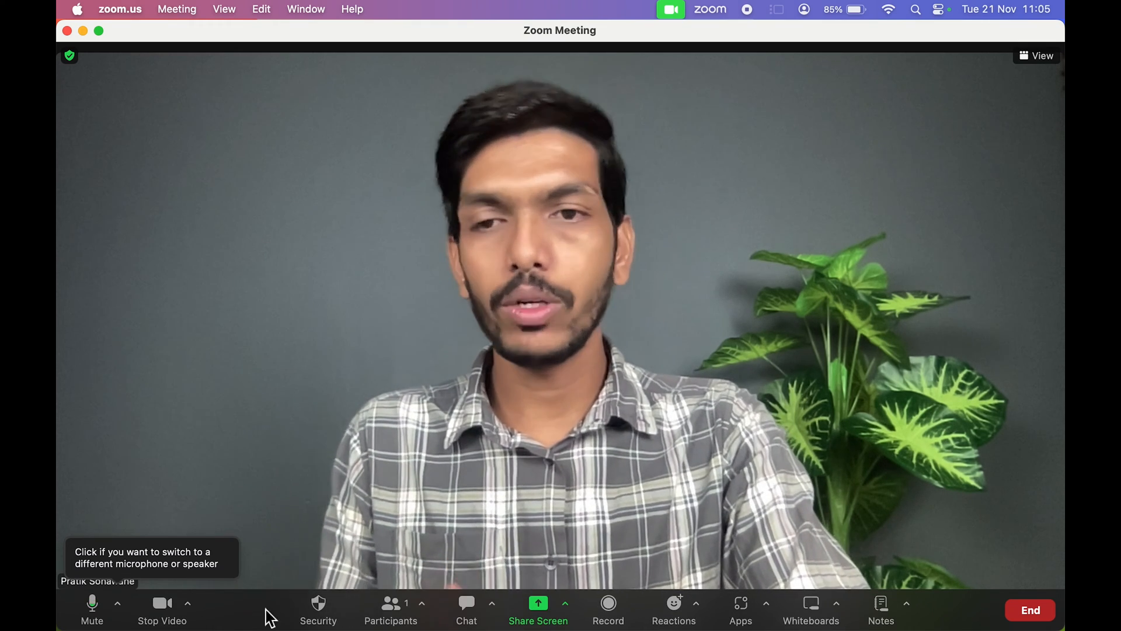
{"action": "left_click", "coordinate": [187, 603]}
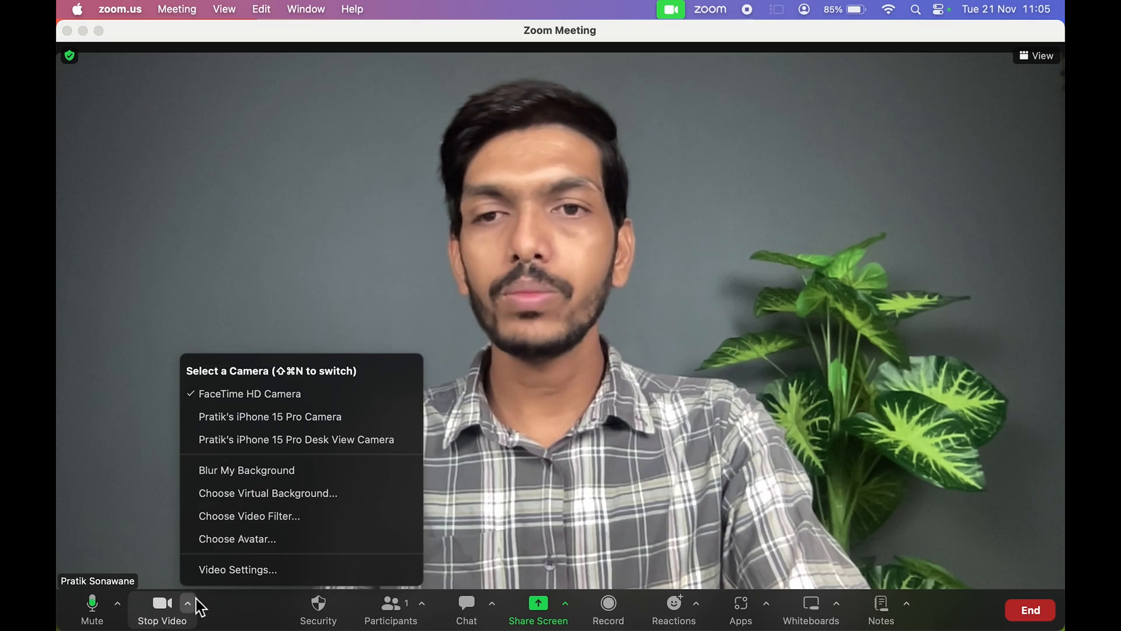
{"action": "mouse_move", "coordinate": [246, 469]}
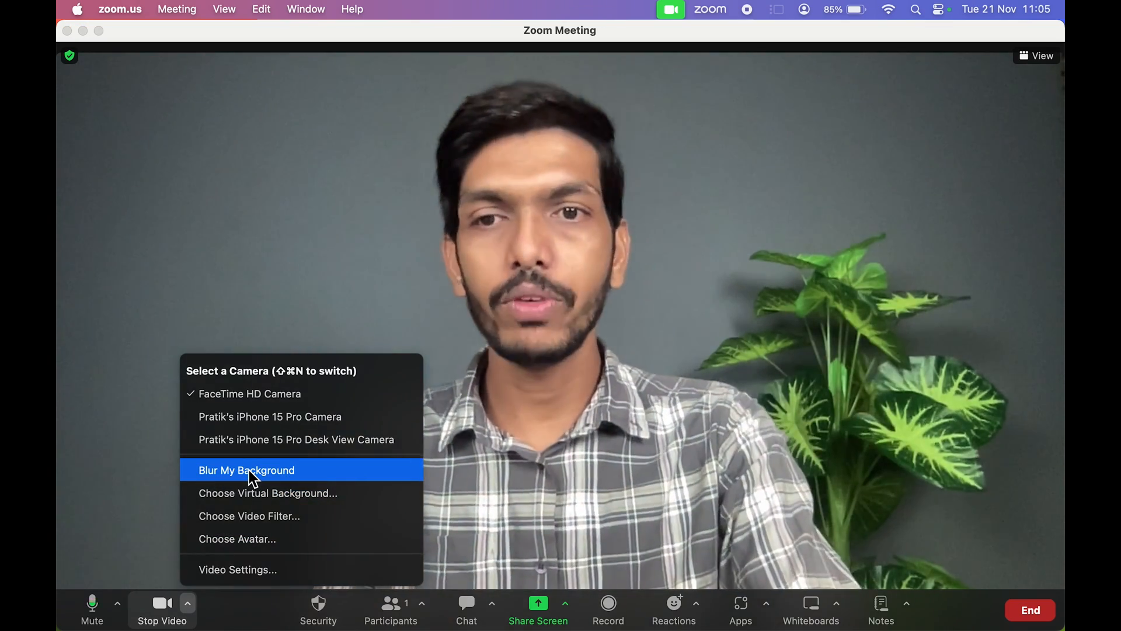
{"action": "left_click", "coordinate": [247, 469]}
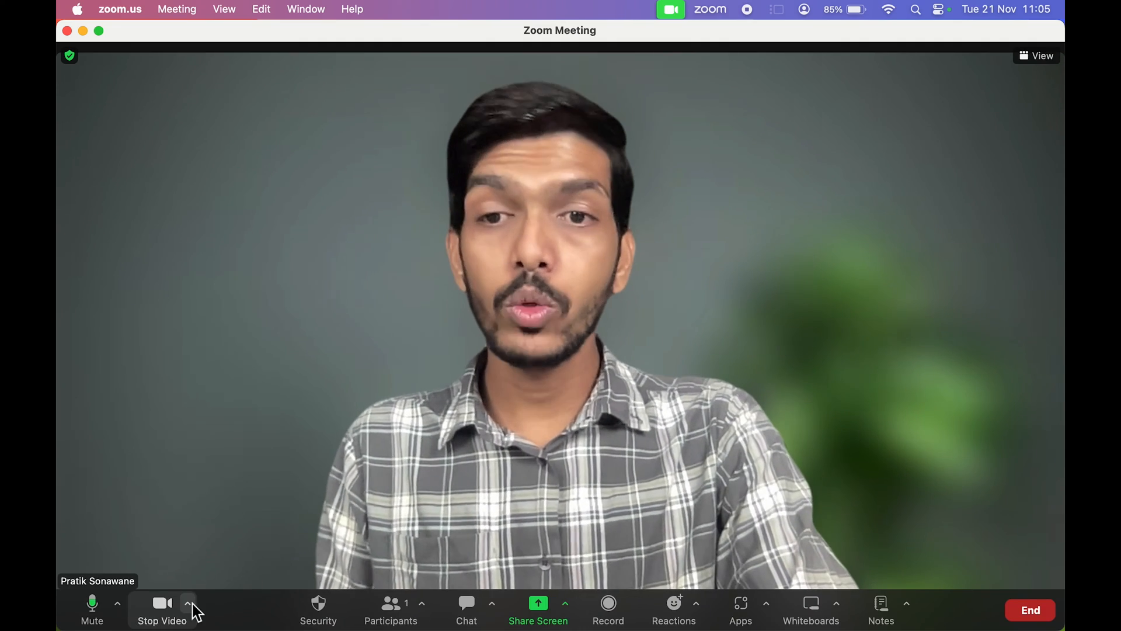
{"action": "left_click", "coordinate": [188, 602]}
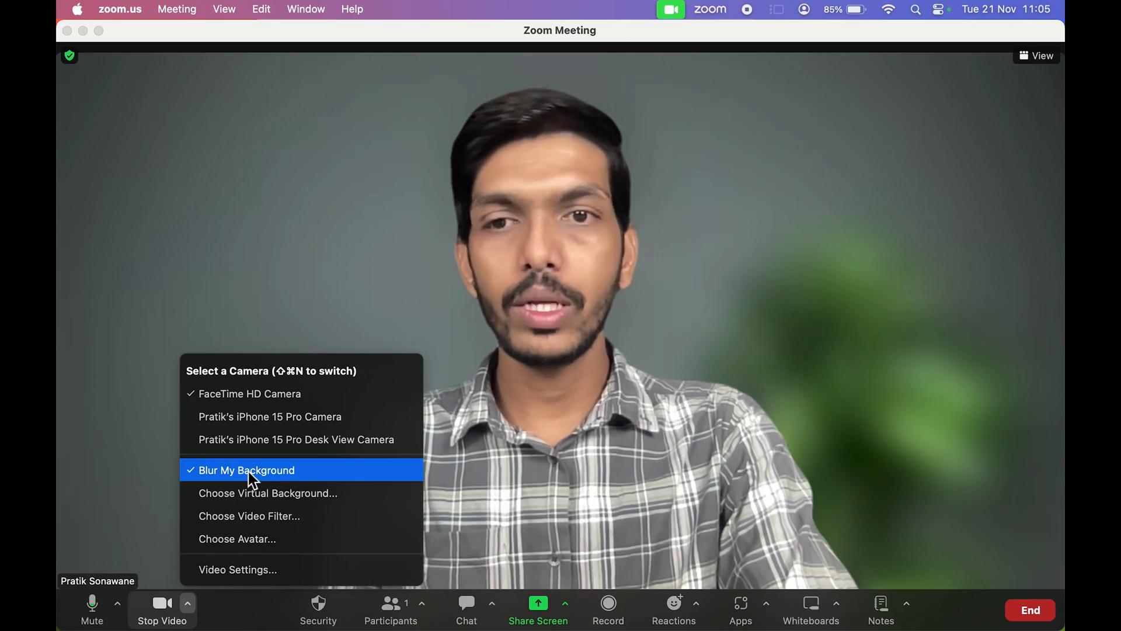
{"action": "left_click", "coordinate": [247, 469]}
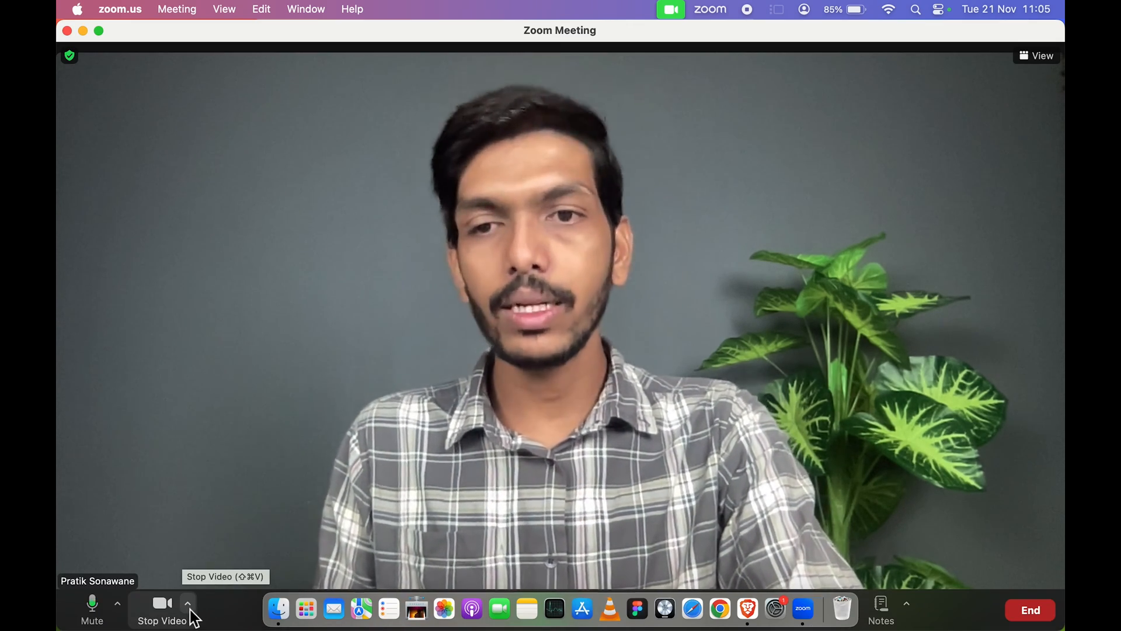
Apply the San Francisco bridge virtual background from the Stop Video menu and close Settings
{"action": "left_click", "coordinate": [188, 603]}
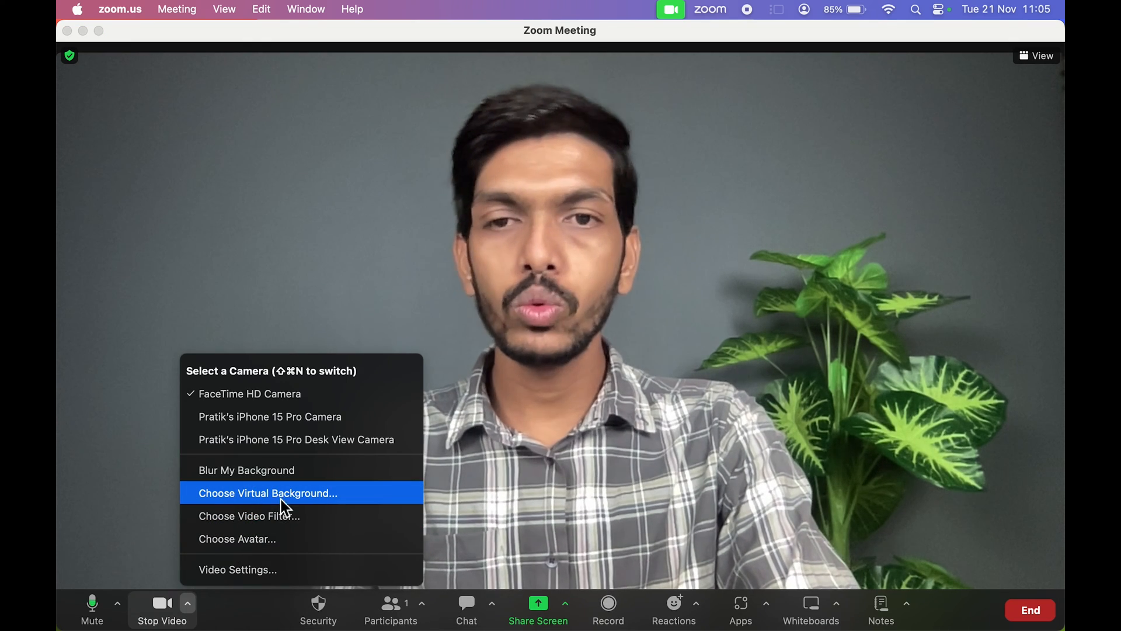
{"action": "left_click", "coordinate": [266, 493]}
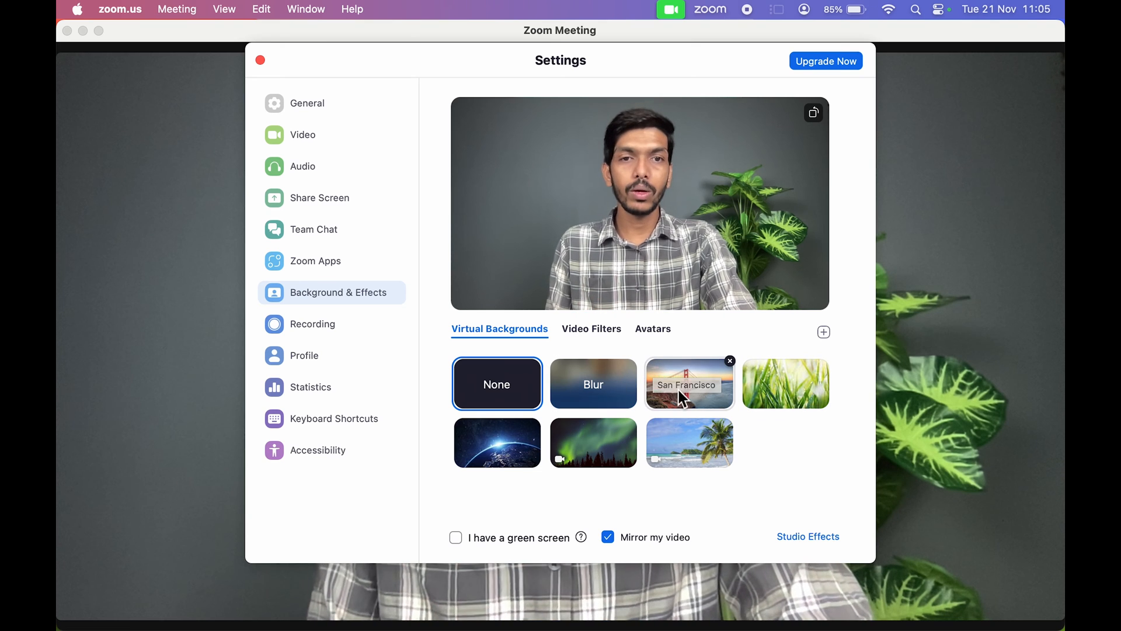
{"action": "left_click", "coordinate": [689, 383]}
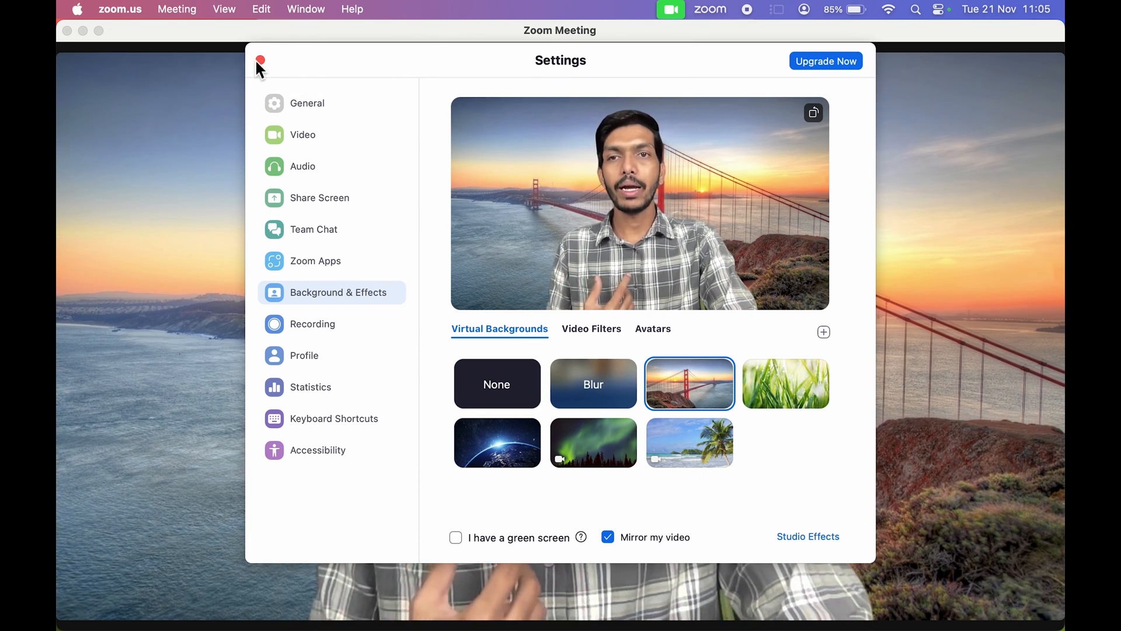
{"action": "left_click", "coordinate": [259, 60]}
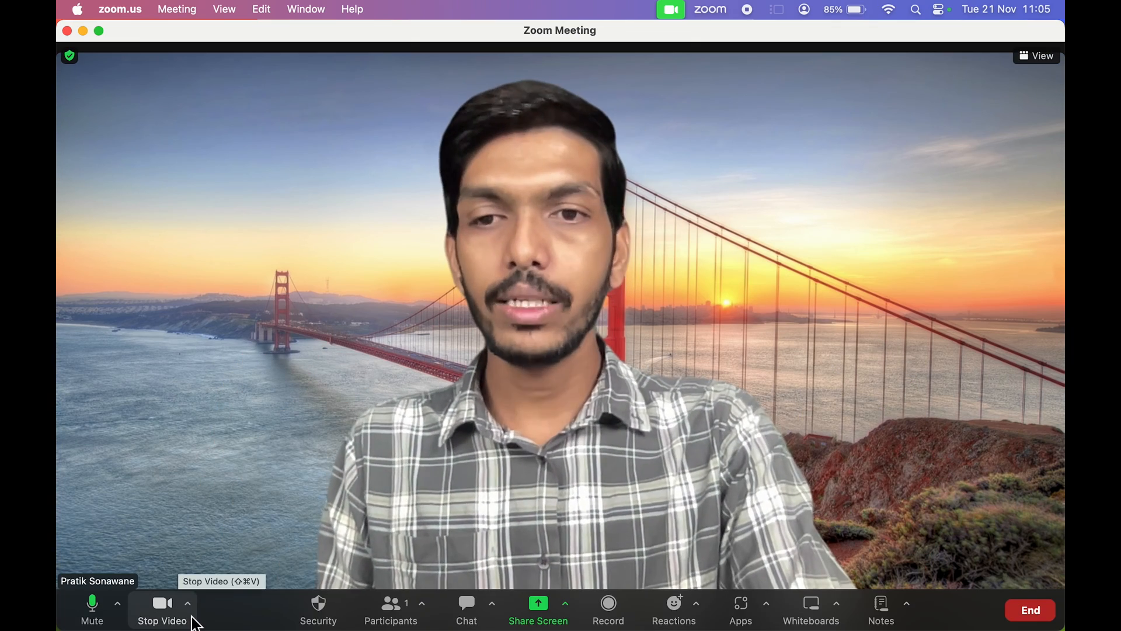
{"action": "mouse_move", "coordinate": [269, 506]}
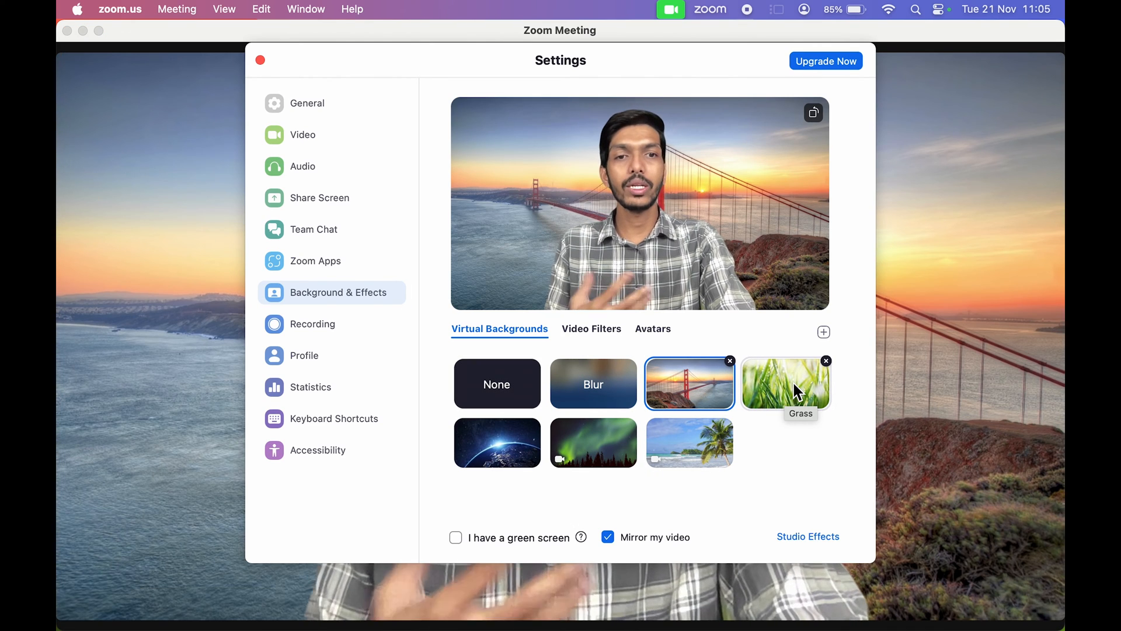
Try the Grass background, apply the Earth background, close Settings and reopen the camera options
{"action": "left_click", "coordinate": [785, 383]}
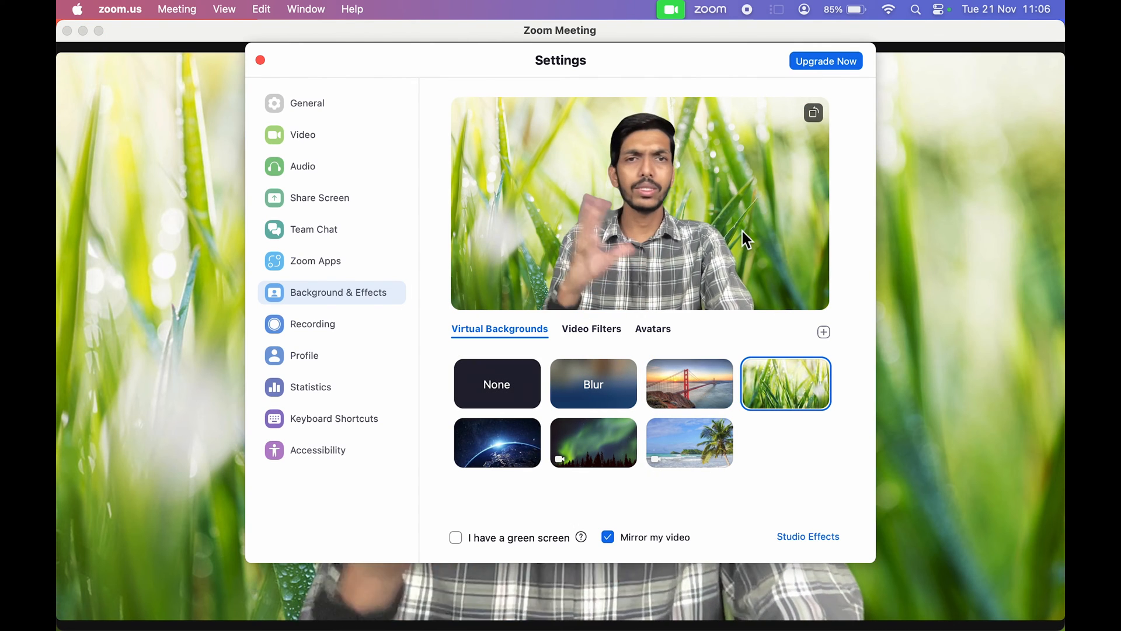
{"action": "mouse_move", "coordinate": [498, 442]}
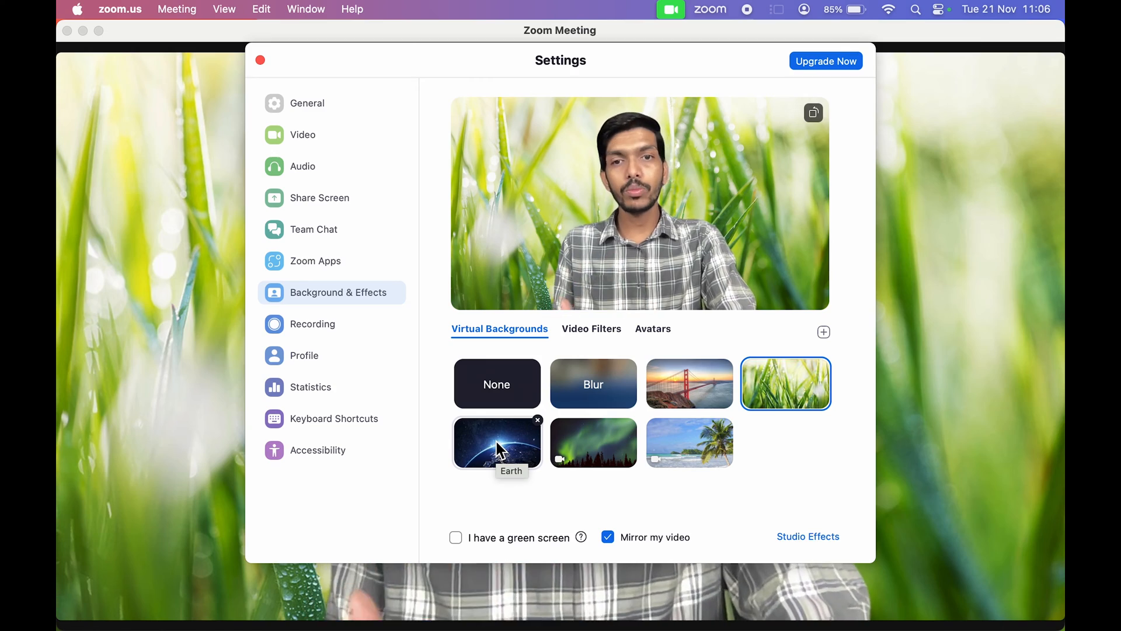
{"action": "left_click", "coordinate": [260, 60]}
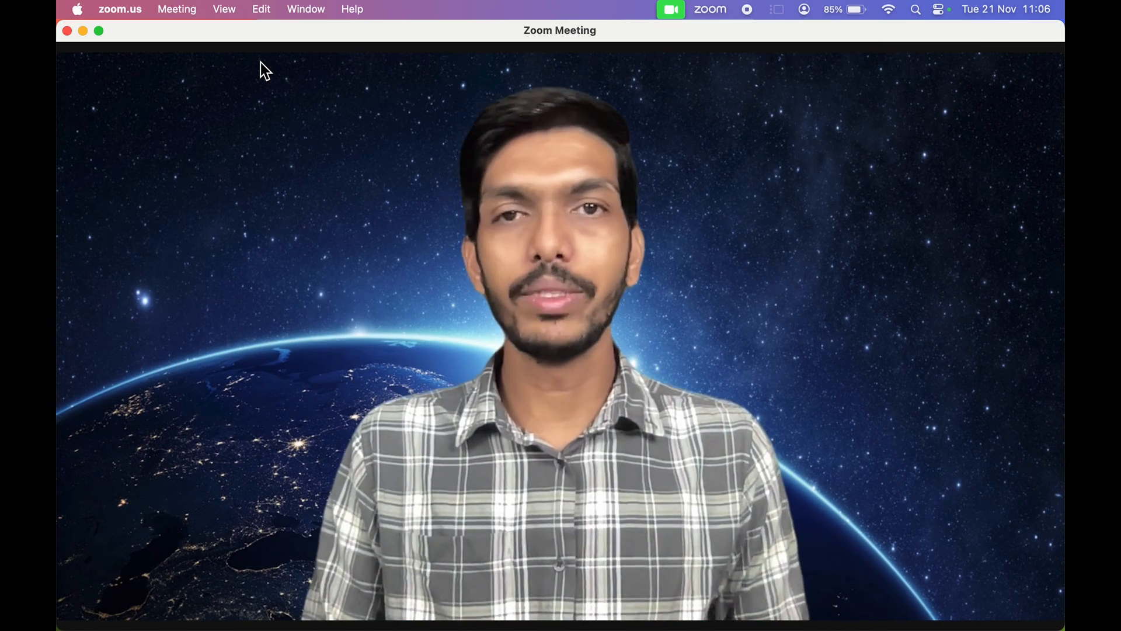
{"action": "left_click", "coordinate": [188, 603]}
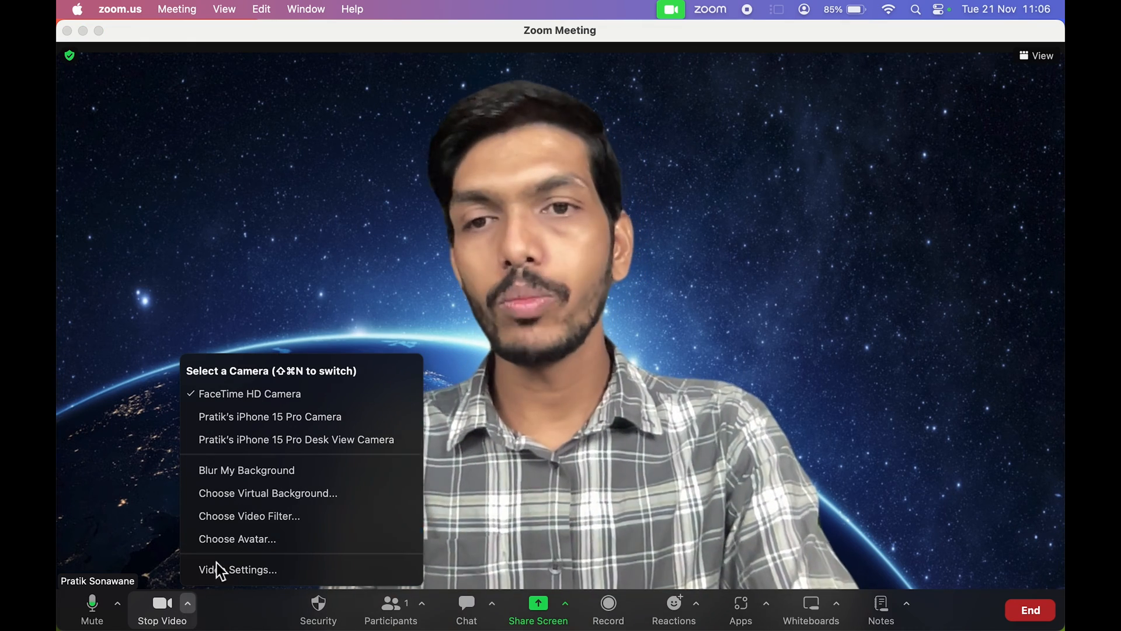
Apply the northern lights background via Video Settings, close Settings and reopen the camera options
{"action": "left_click", "coordinate": [237, 569]}
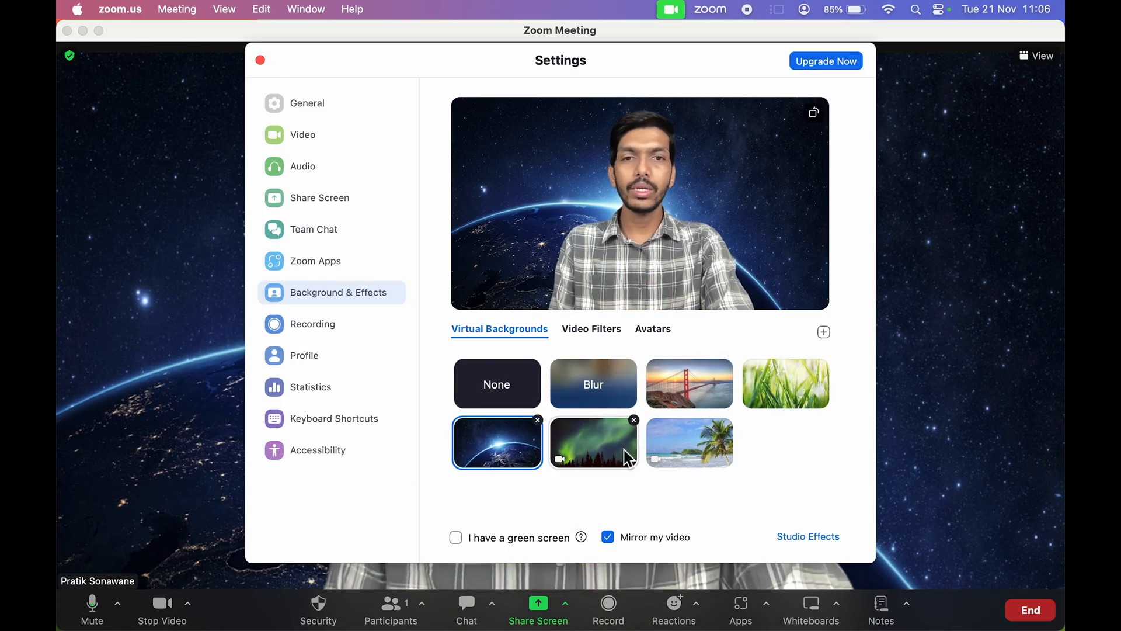
{"action": "mouse_move", "coordinate": [735, 463]}
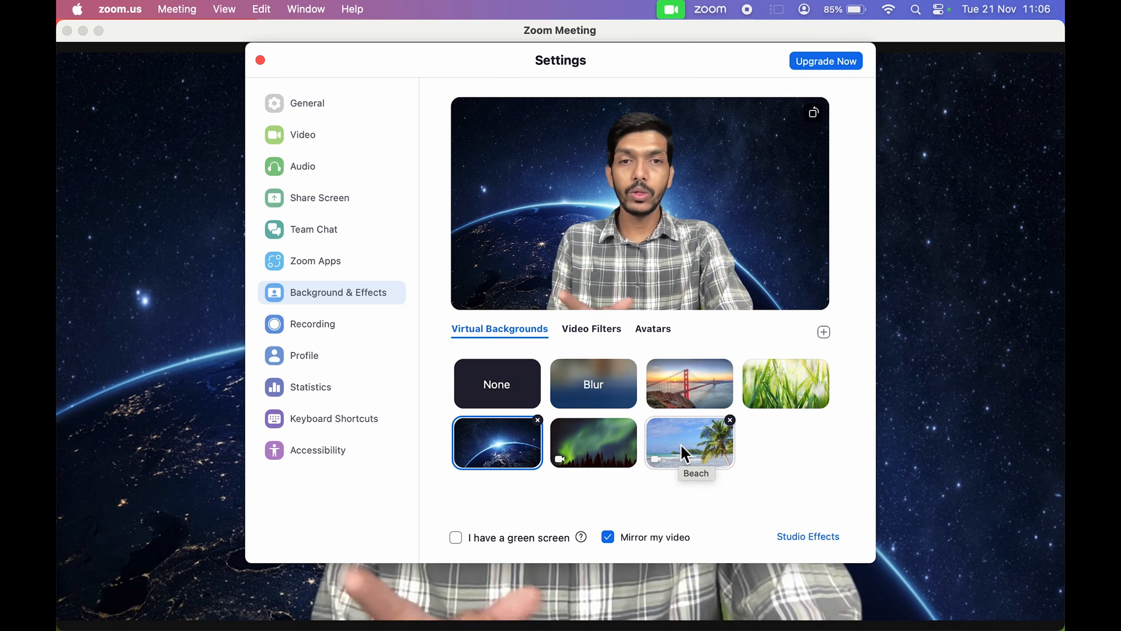
{"action": "left_click", "coordinate": [593, 442]}
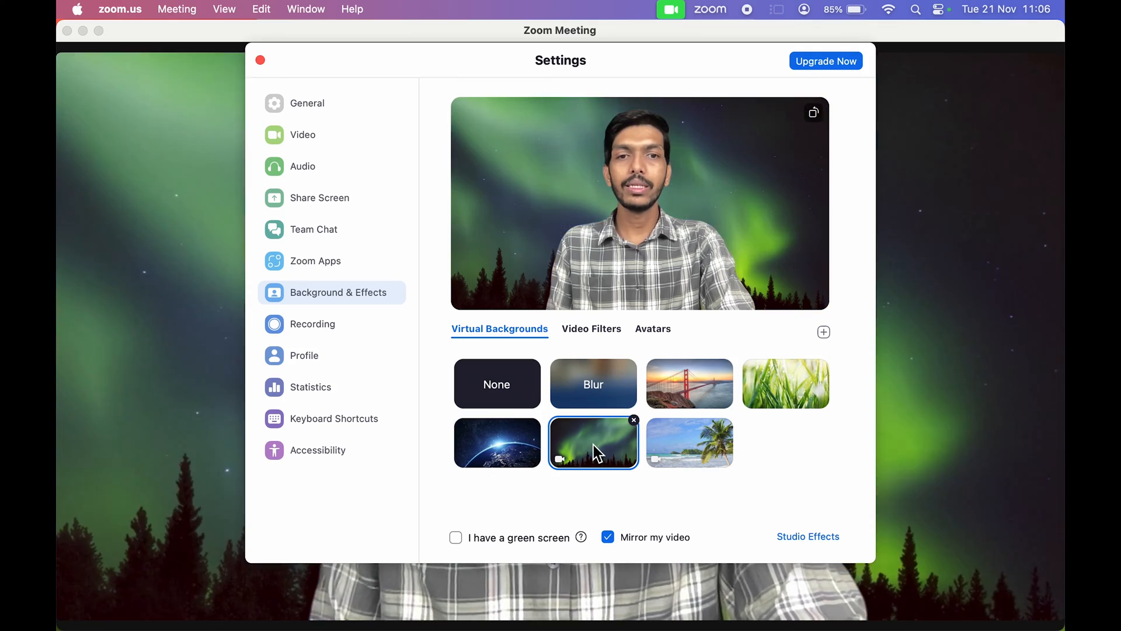
{"action": "left_click", "coordinate": [259, 60]}
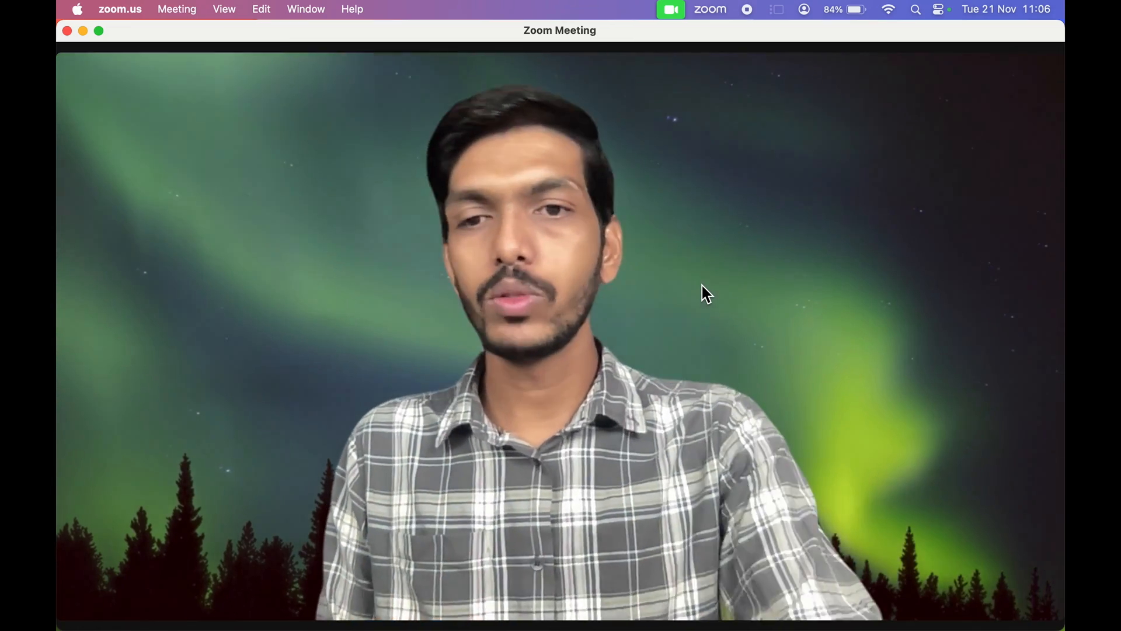
{"action": "left_click", "coordinate": [189, 602]}
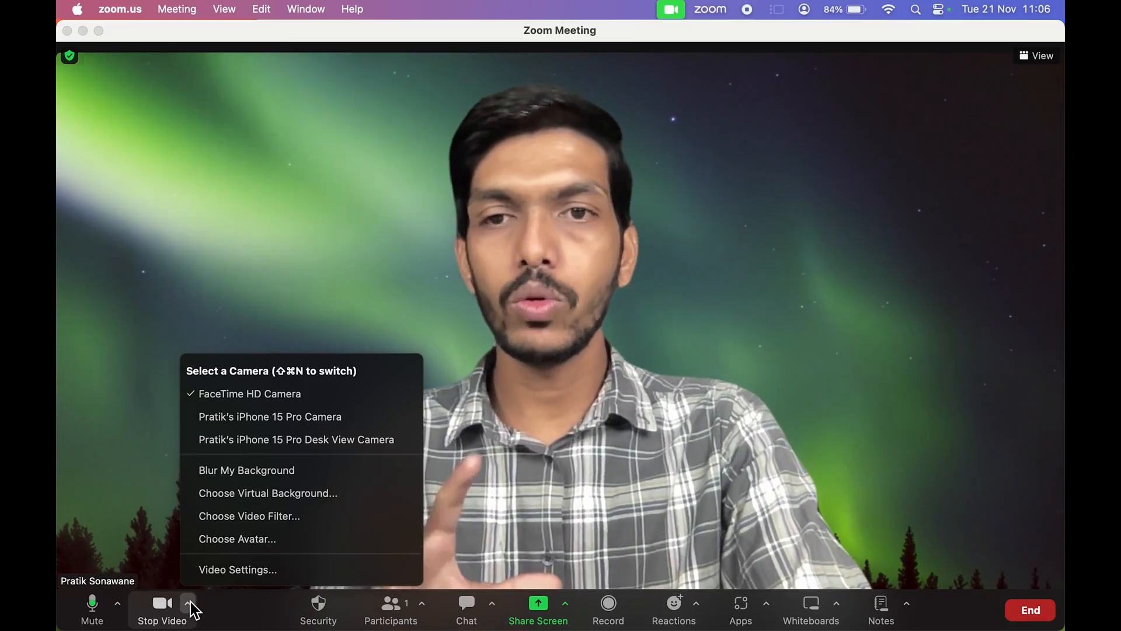
{"action": "mouse_move", "coordinate": [268, 493]}
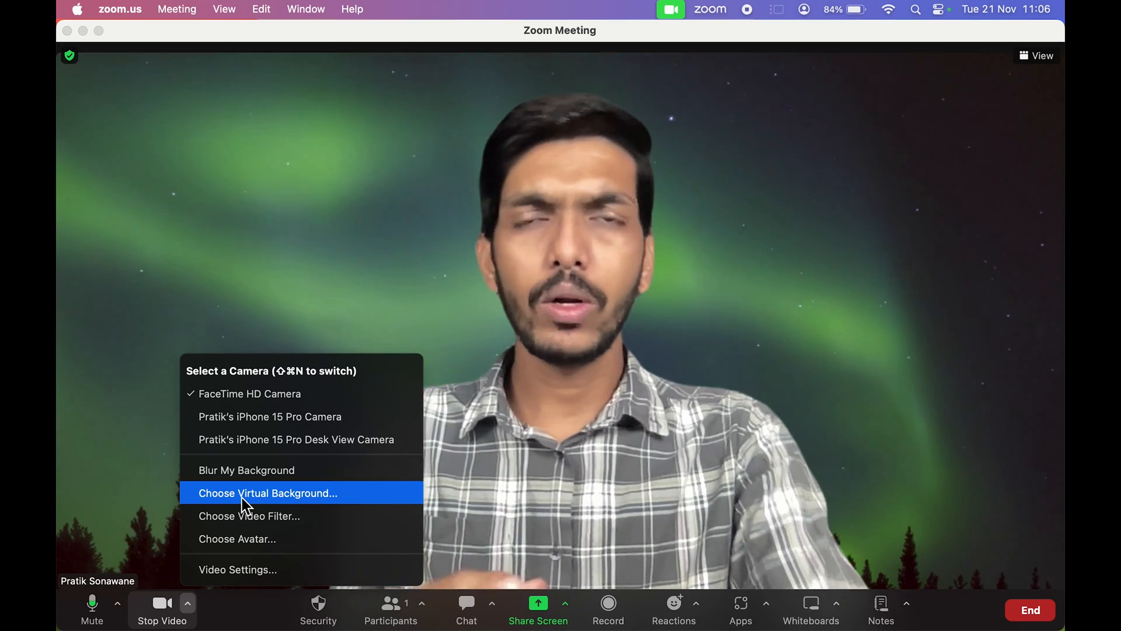
Set the virtual background to None so the real room with plants shows again
{"action": "left_click", "coordinate": [266, 493]}
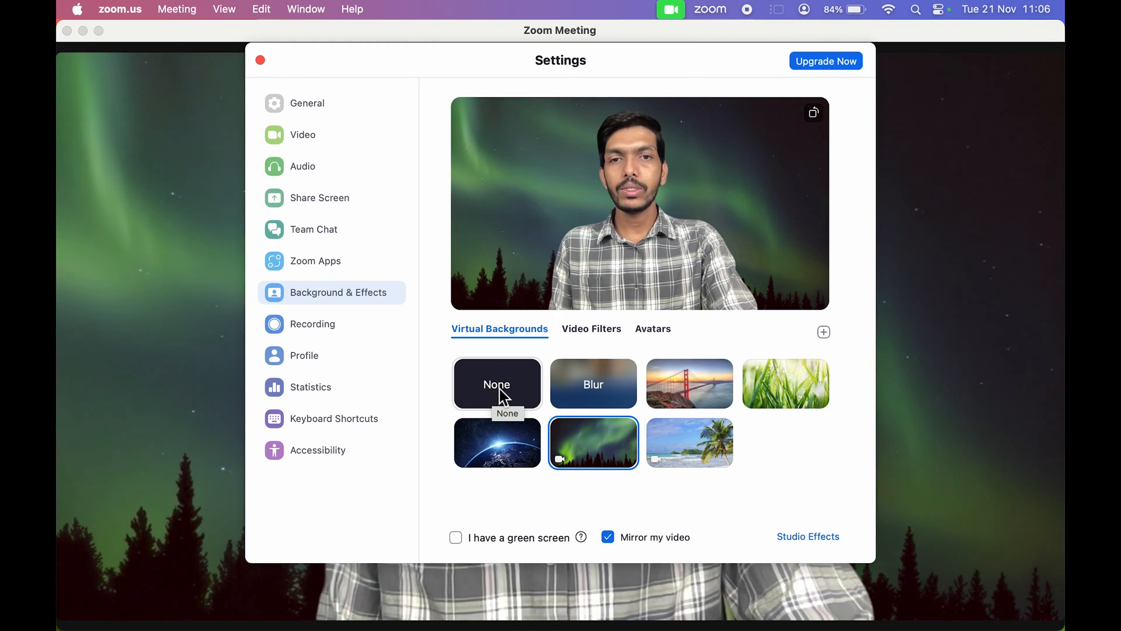
{"action": "left_click", "coordinate": [496, 383]}
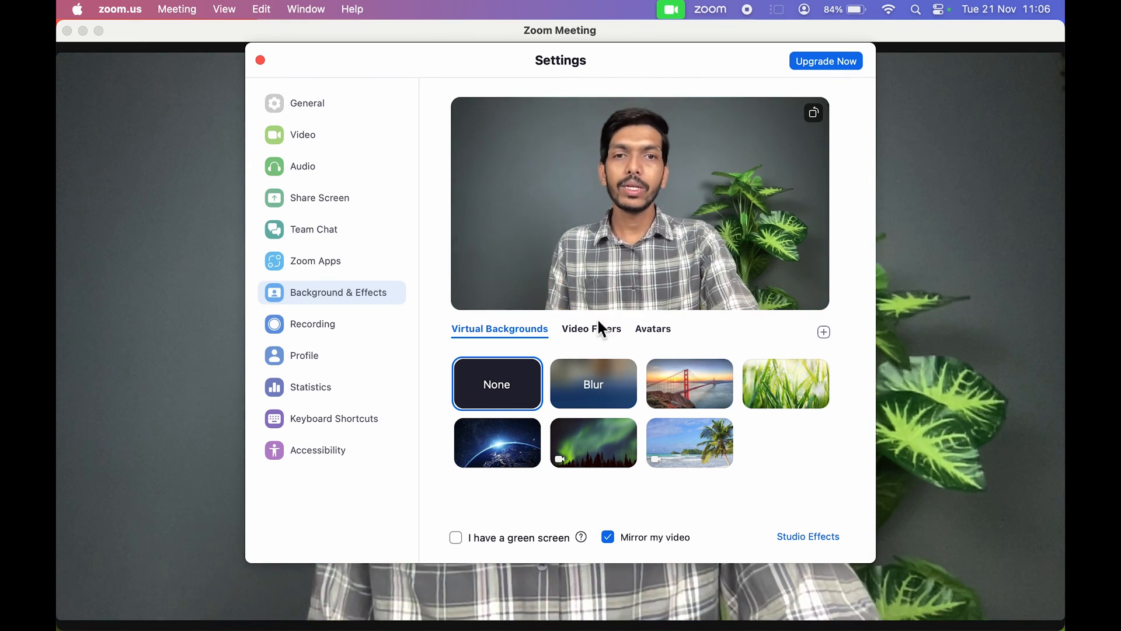
Try brightening, black-and-white, warm, sepia and pink video filters, then close Settings
{"action": "left_click", "coordinate": [591, 328]}
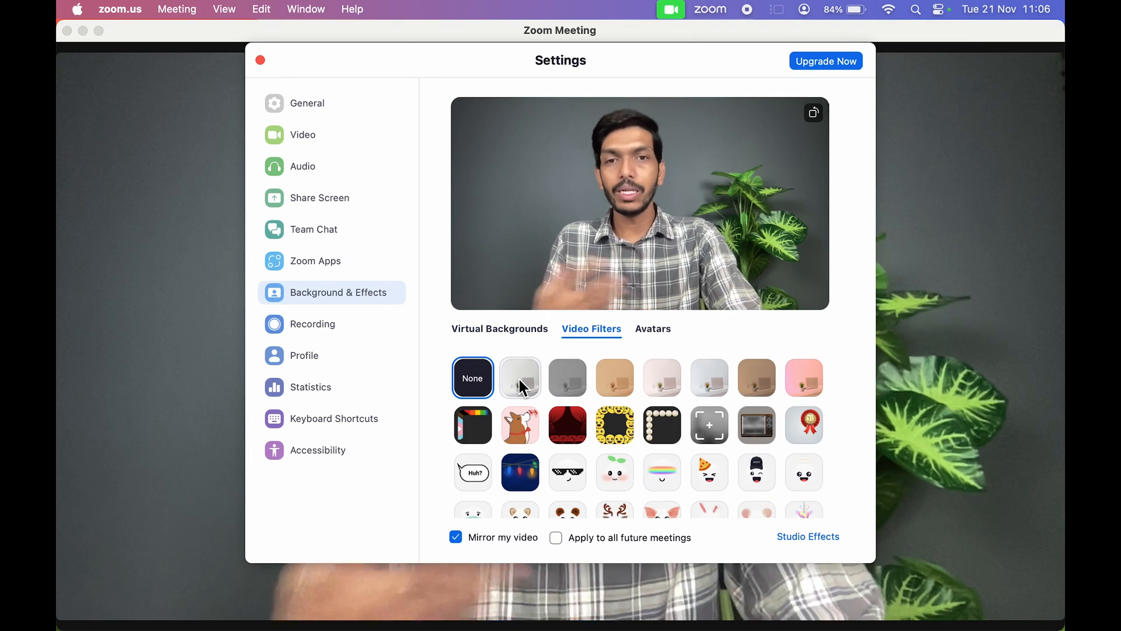
{"action": "left_click", "coordinate": [520, 377]}
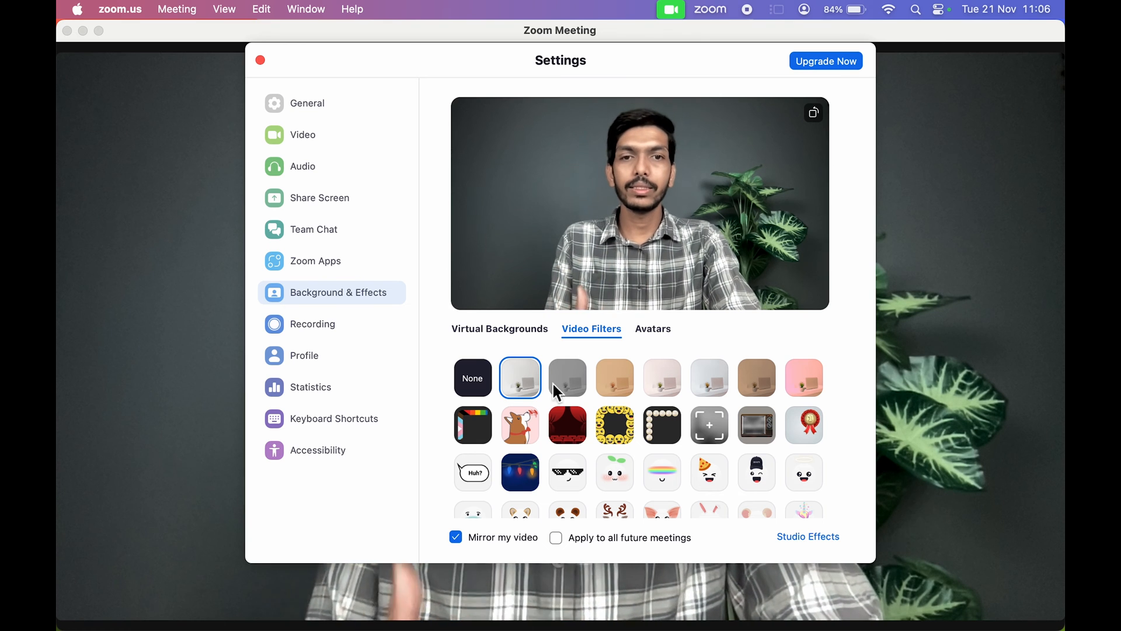
{"action": "left_click", "coordinate": [568, 377]}
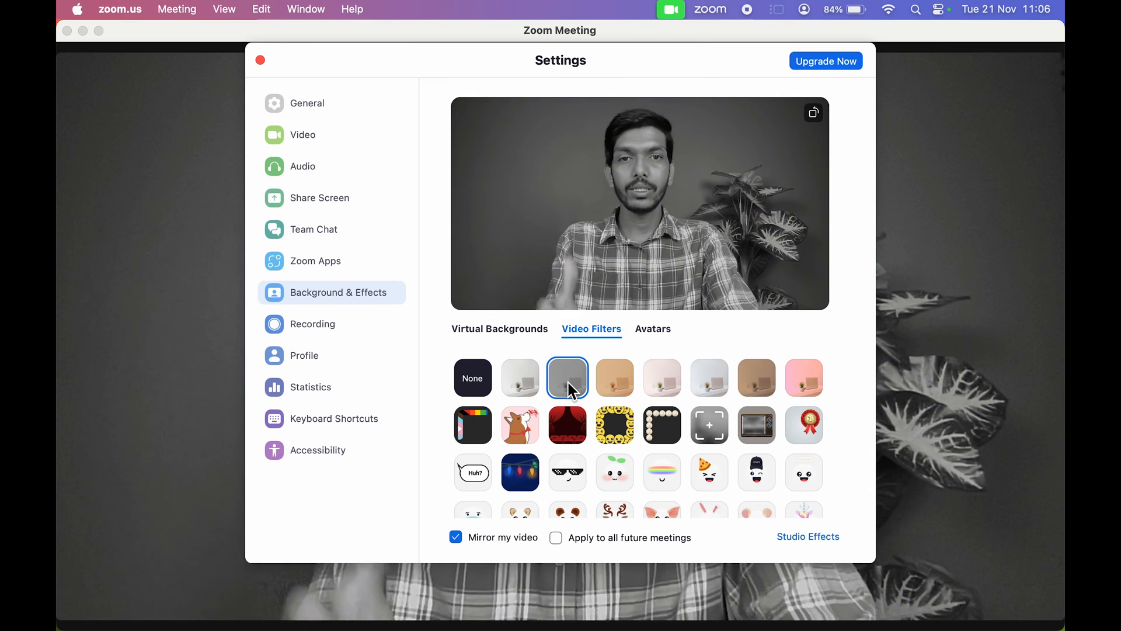
{"action": "left_click", "coordinate": [613, 377]}
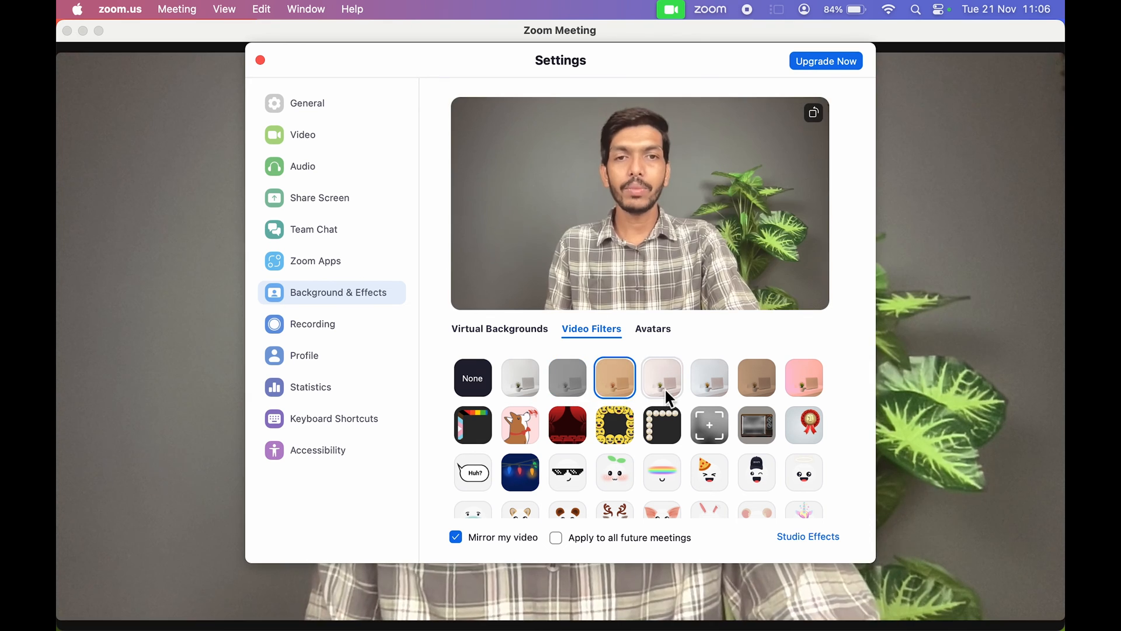
{"action": "left_click", "coordinate": [757, 378]}
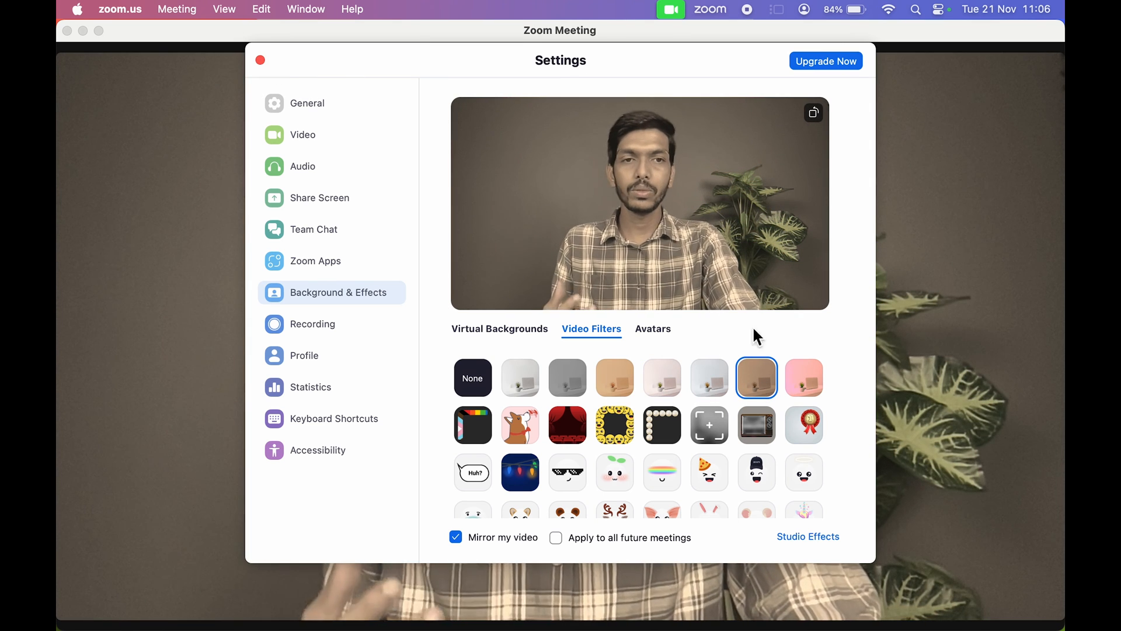
{"action": "left_click", "coordinate": [803, 377]}
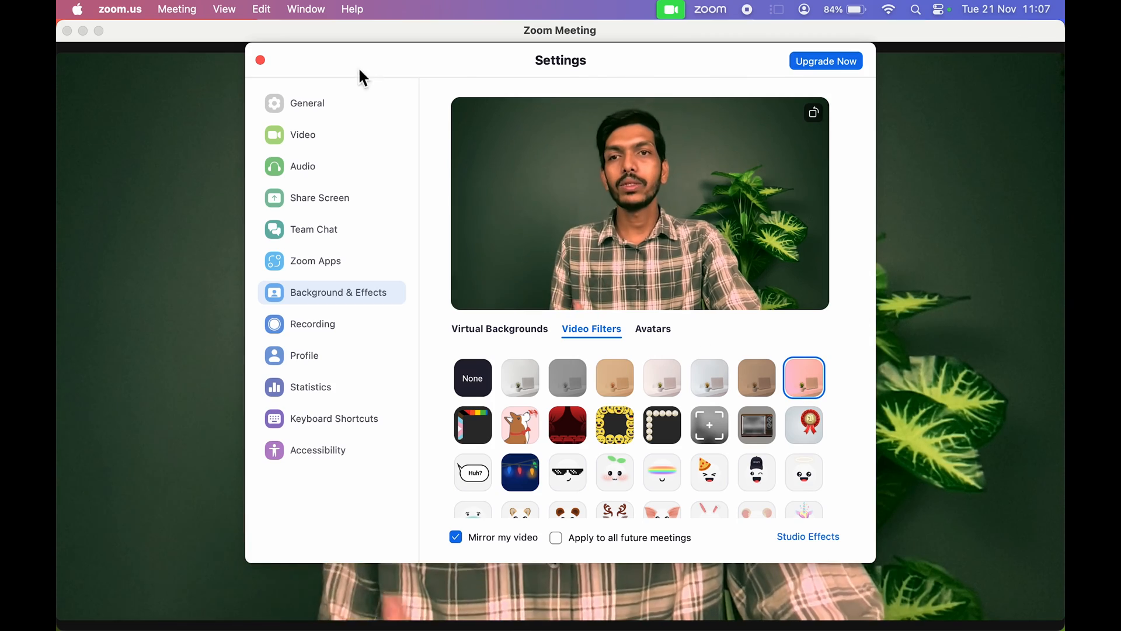
{"action": "left_click", "coordinate": [259, 60]}
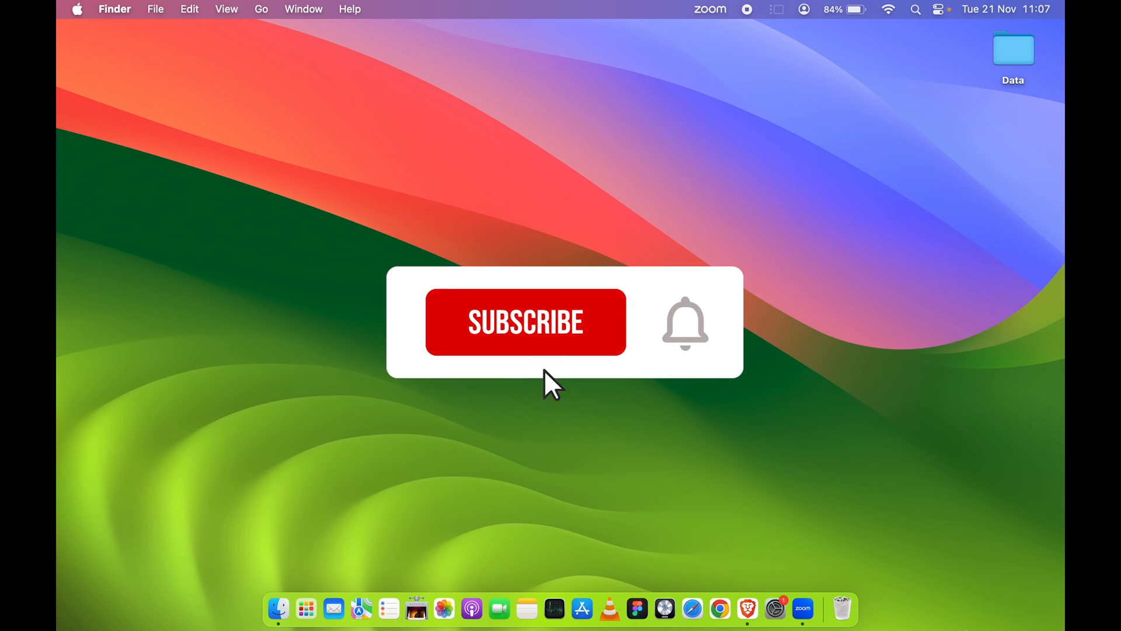
{"action": "left_click", "coordinate": [524, 322]}
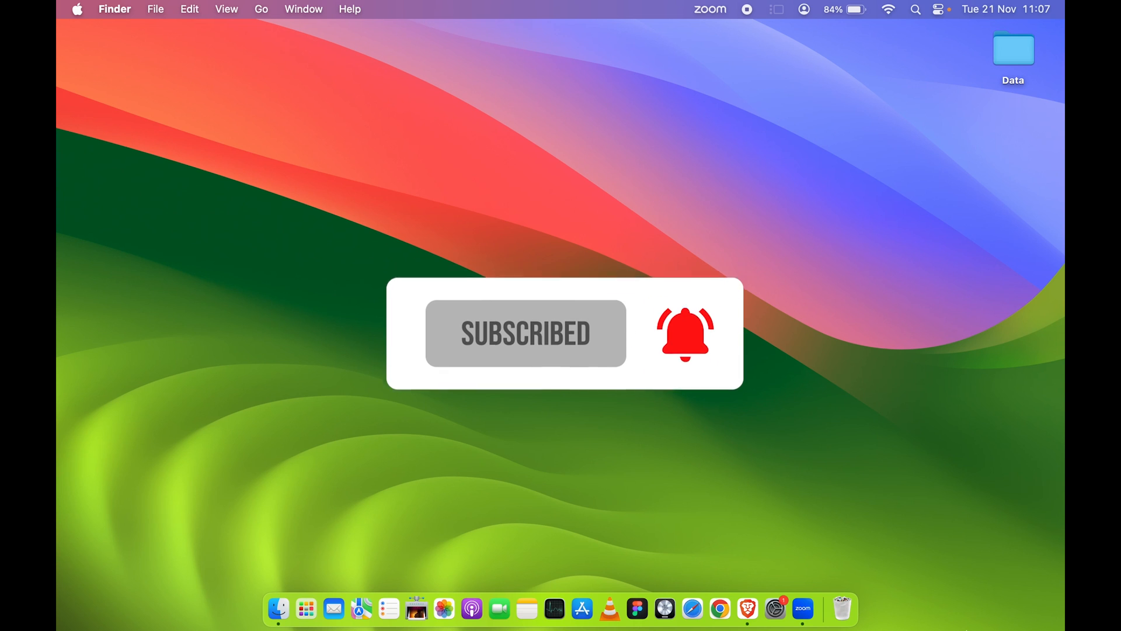